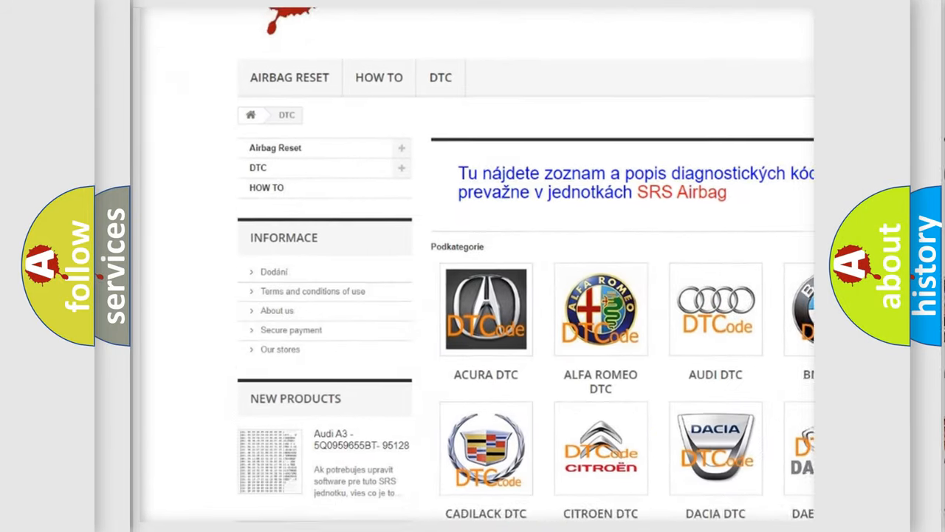
scroll("down", 3)
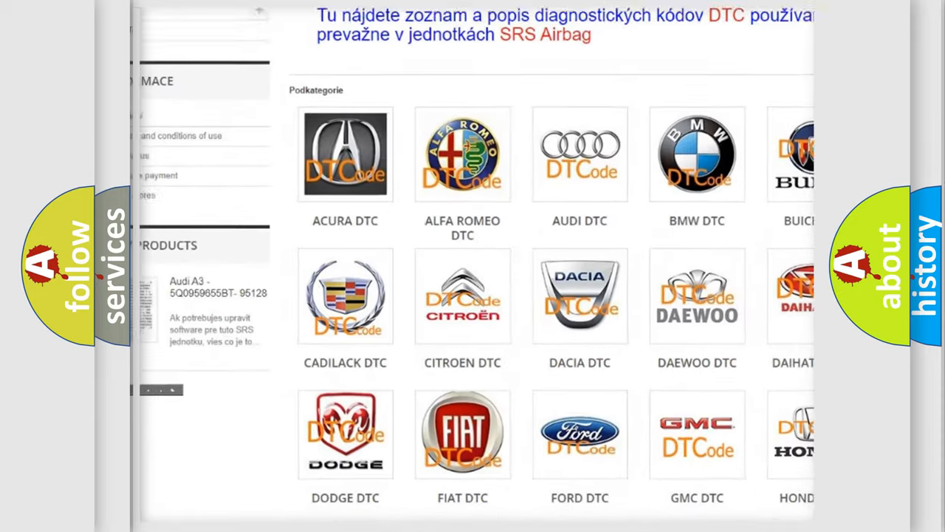
scroll("down", 3)
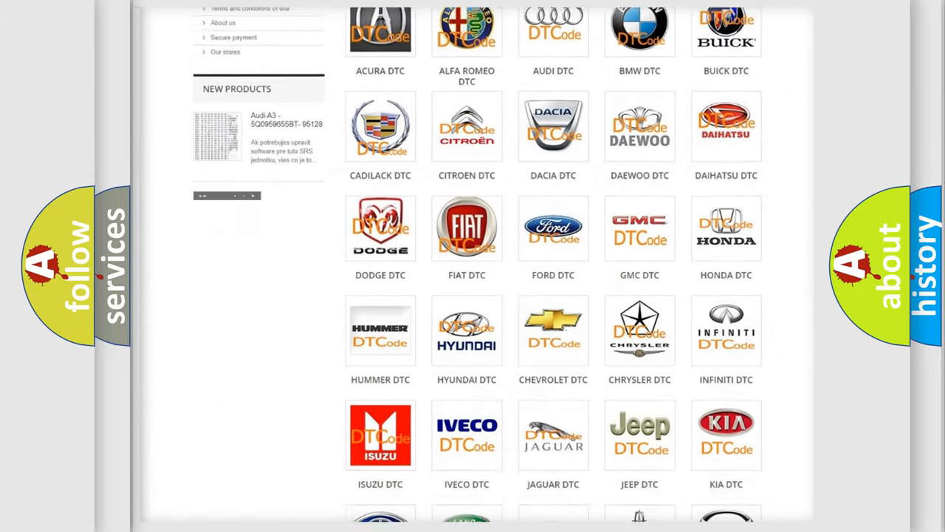
scroll("down", 3)
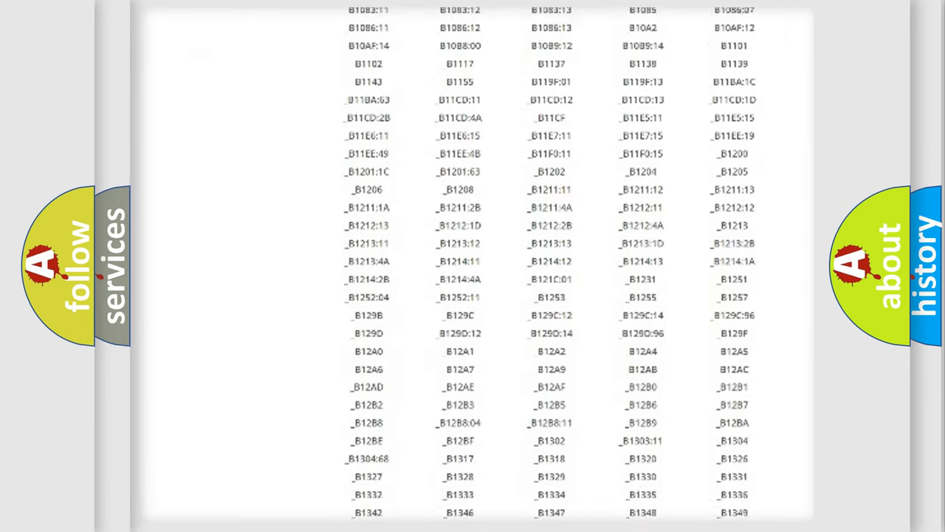
scroll("down", 3)
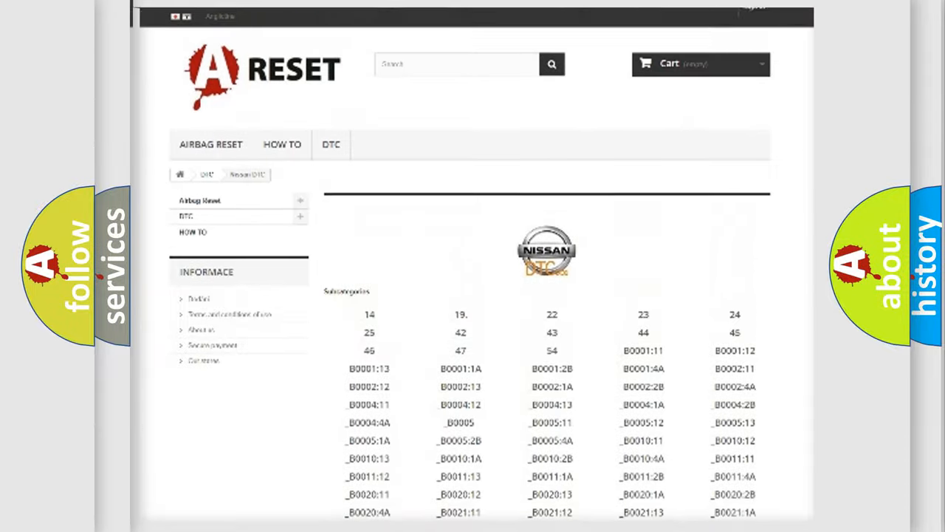
scroll("up", 3)
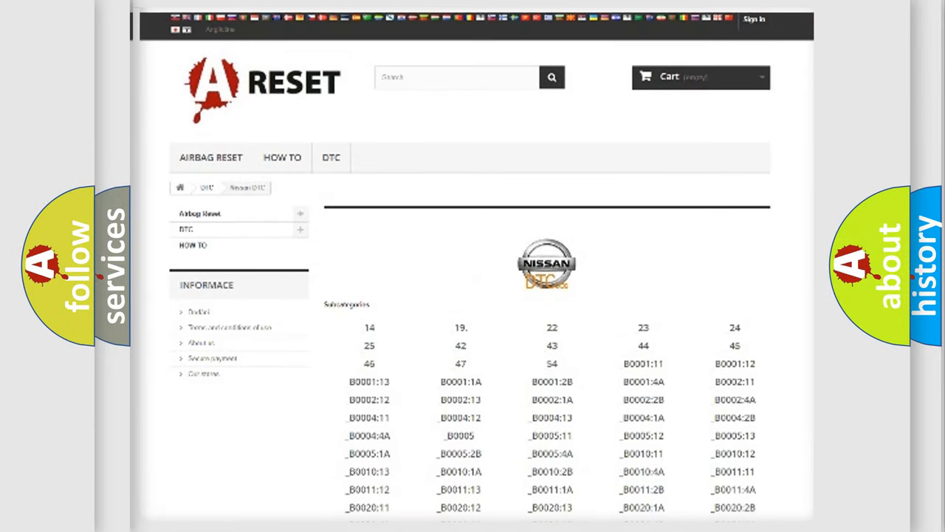